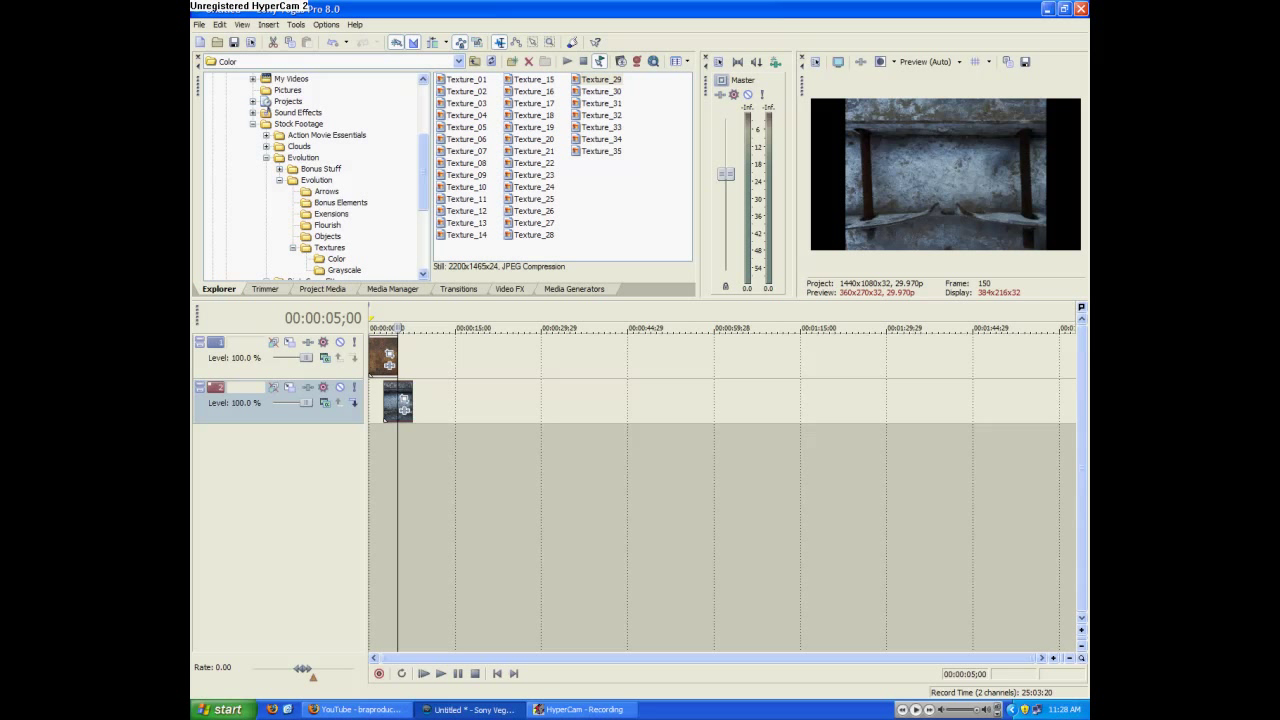
pyautogui.moveTo(876, 340)
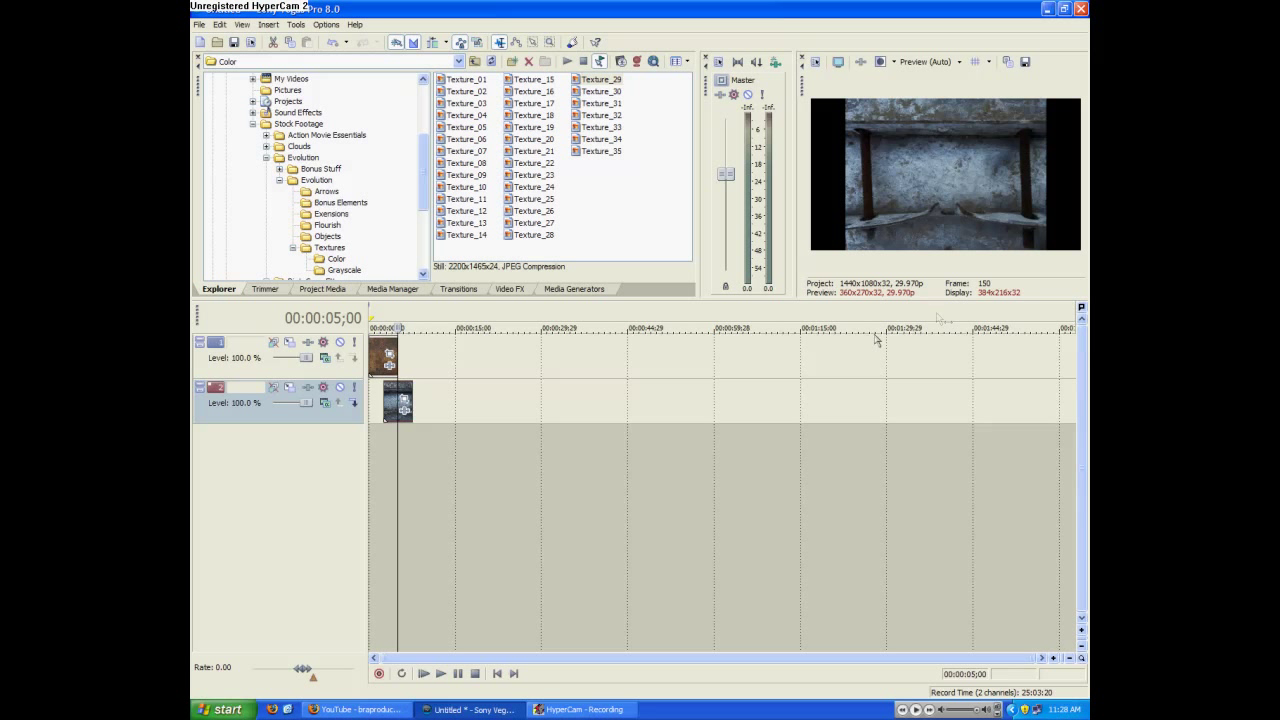
pyautogui.moveTo(428, 380)
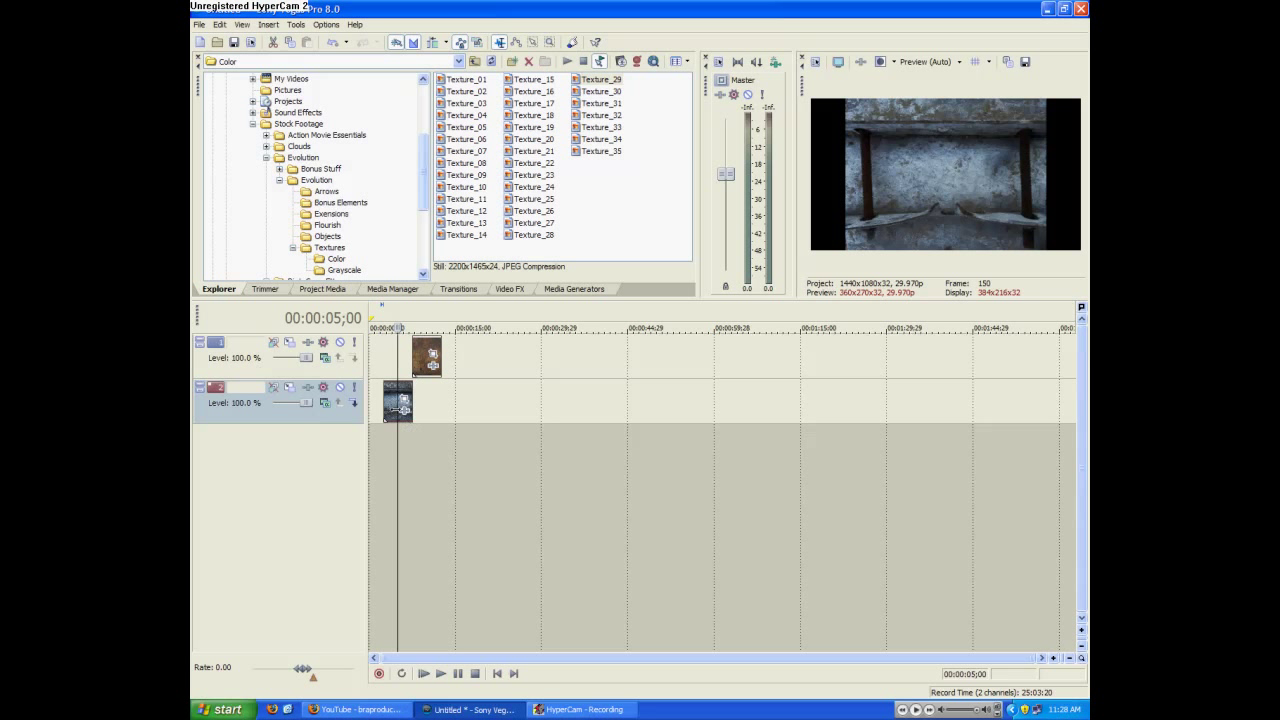
# Step: Move the playhead to about 00:00:02;21 so the preview shows the rusty texture
pyautogui.click(384, 328)
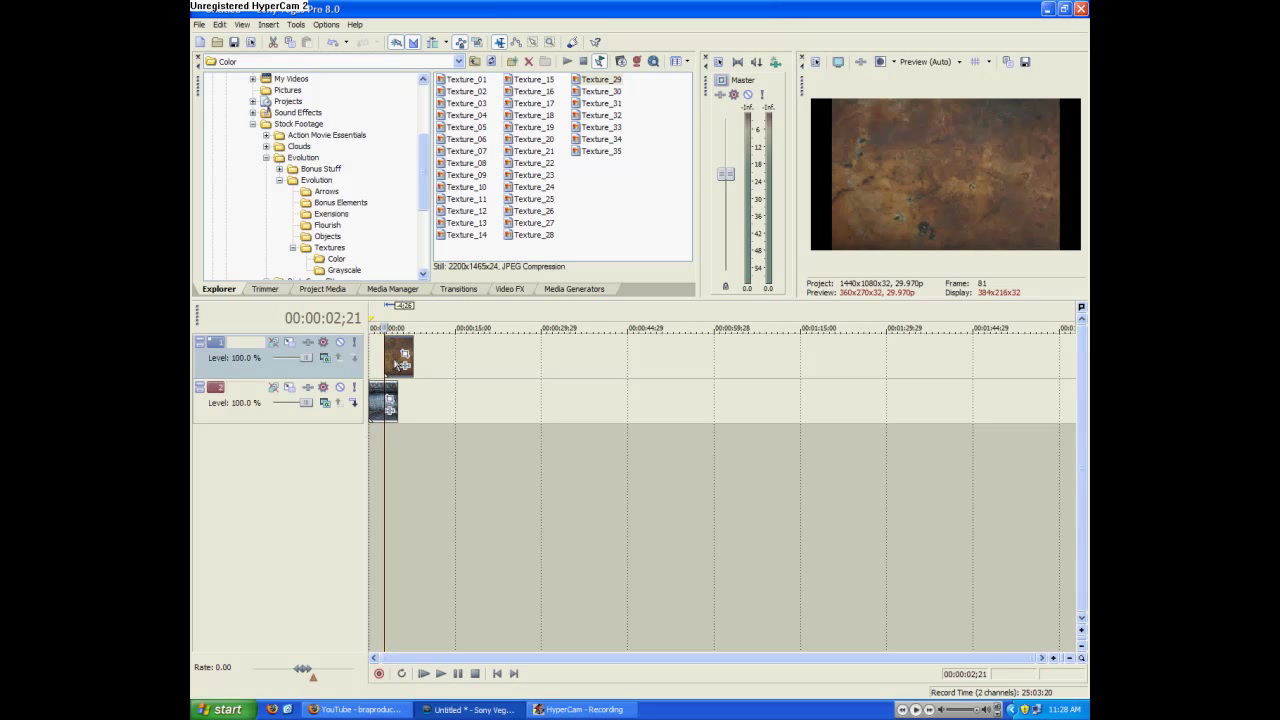
pyautogui.moveTo(280, 380)
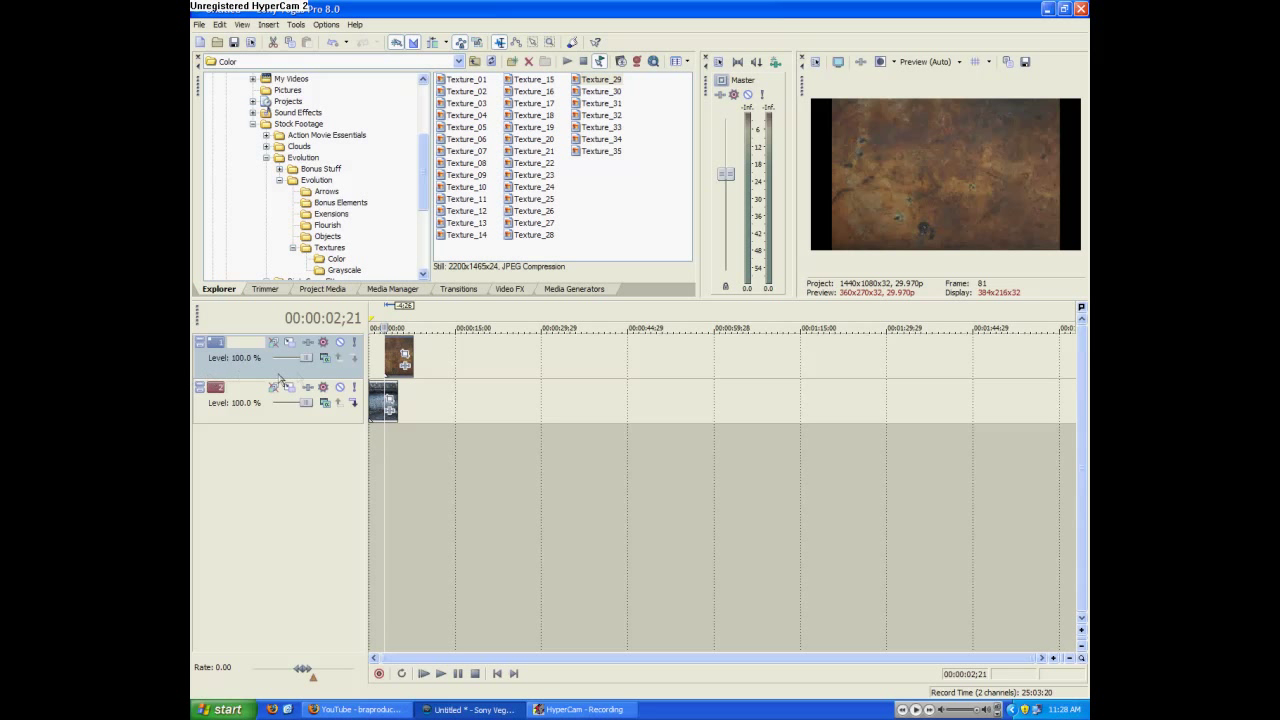
pyautogui.moveTo(298, 376)
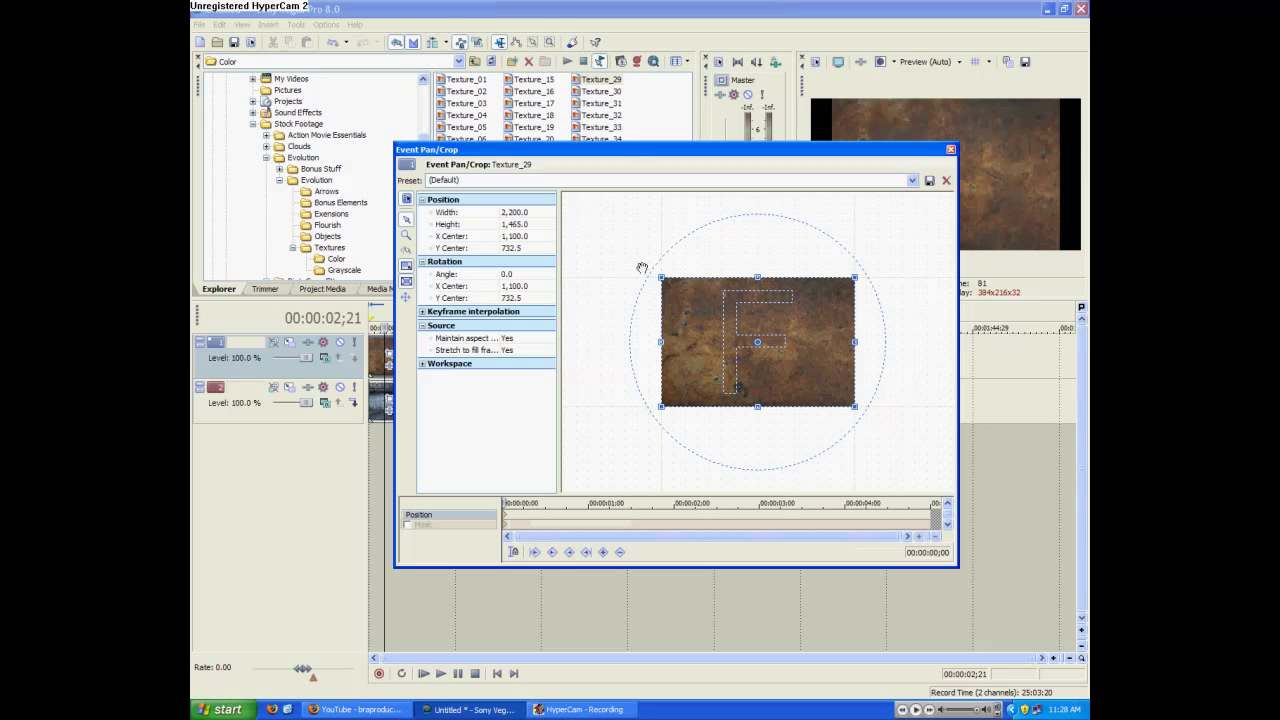
pyautogui.moveTo(684, 266)
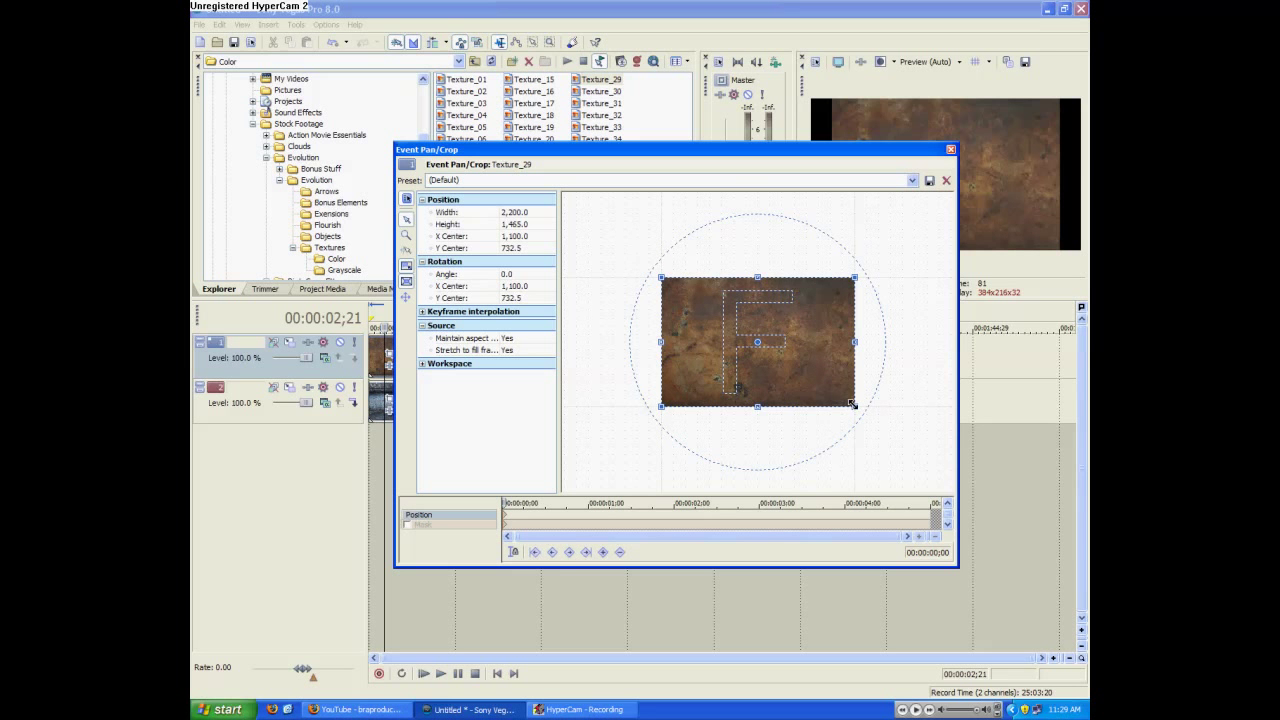
# Step: In Event Pan/Crop, enlarge the crop frame to shrink the texture and drag the inset toward the upper right
pyautogui.moveTo(852, 404); pyautogui.dragTo(930, 458)
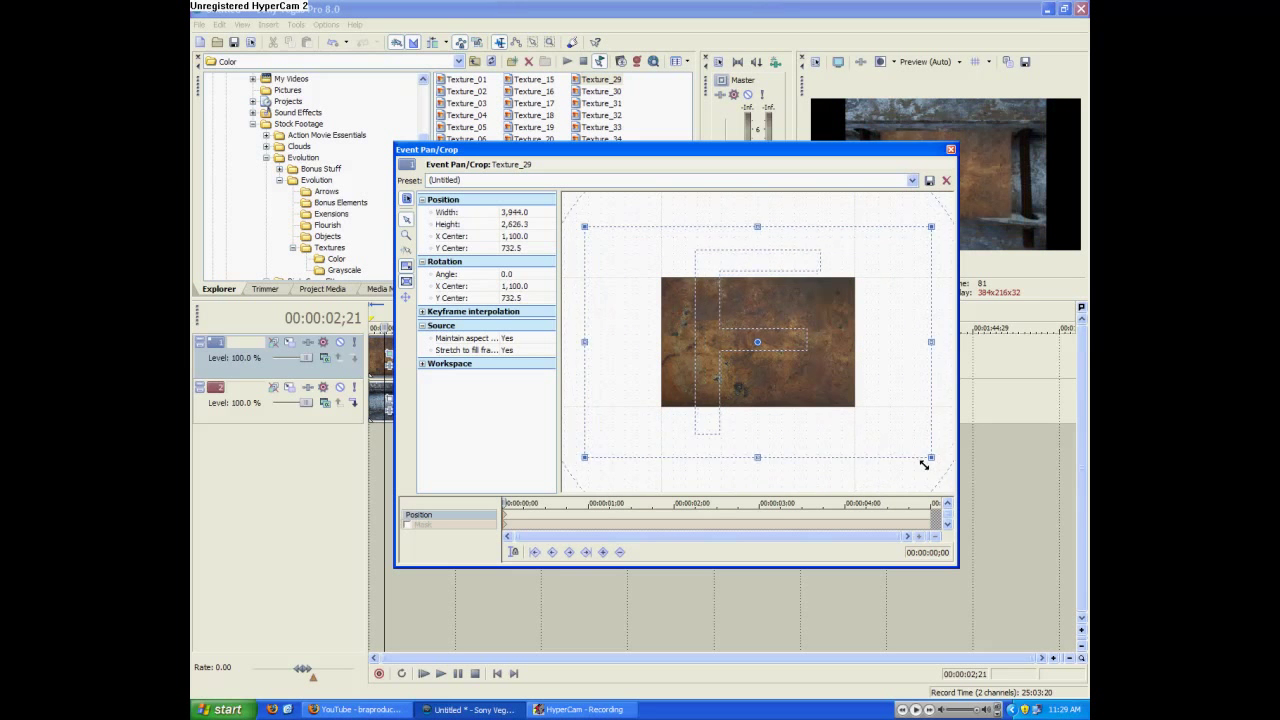
pyautogui.moveTo(928, 456); pyautogui.dragTo(946, 468)
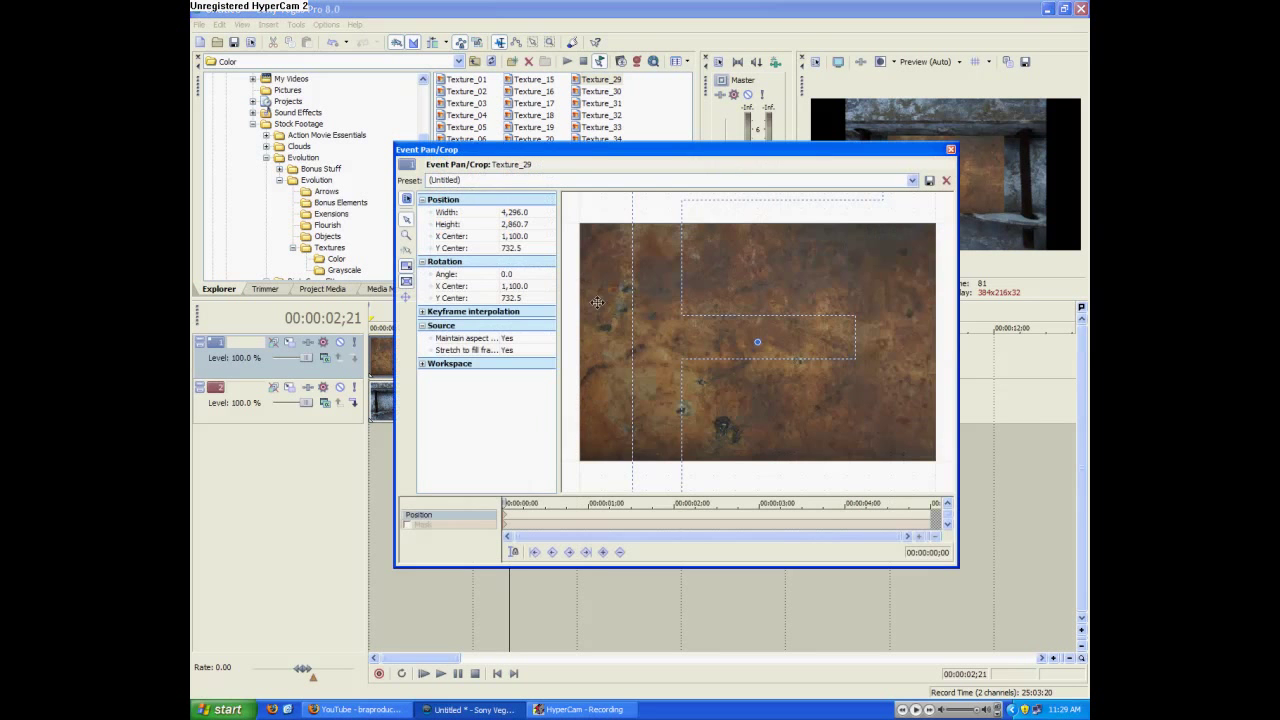
pyautogui.moveTo(756, 340); pyautogui.dragTo(664, 374)
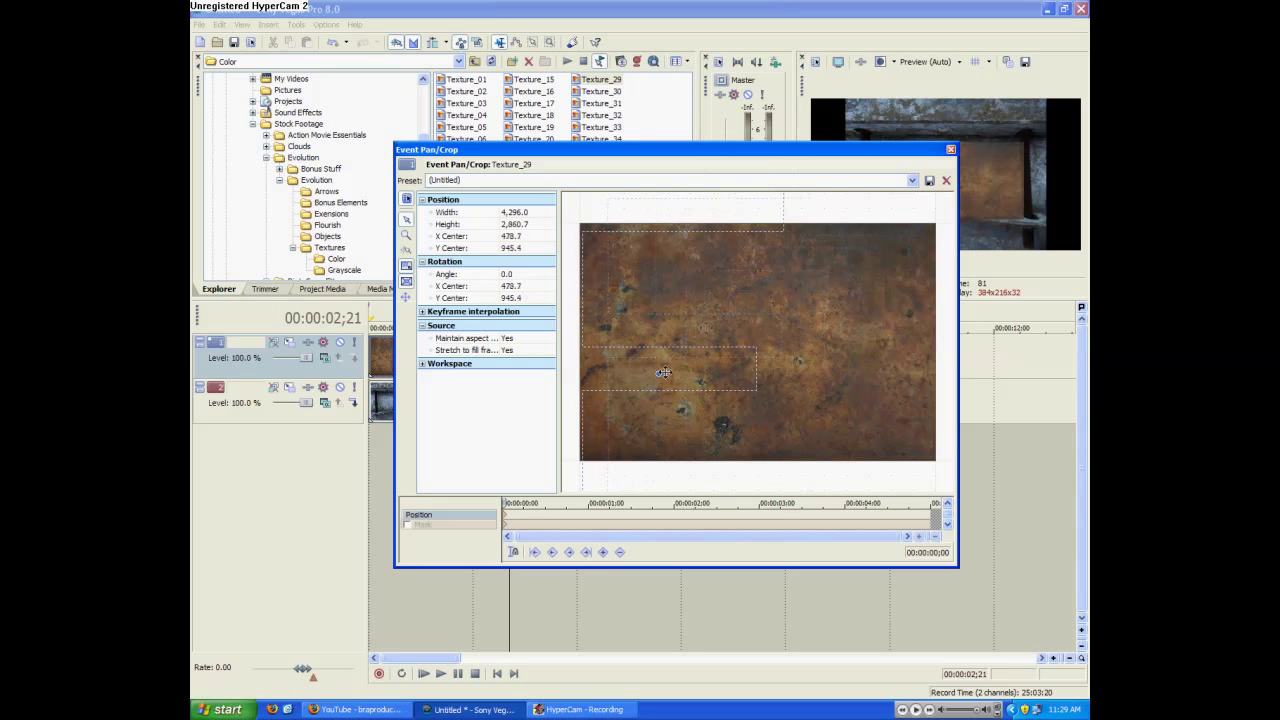
pyautogui.moveTo(664, 374); pyautogui.dragTo(628, 448)
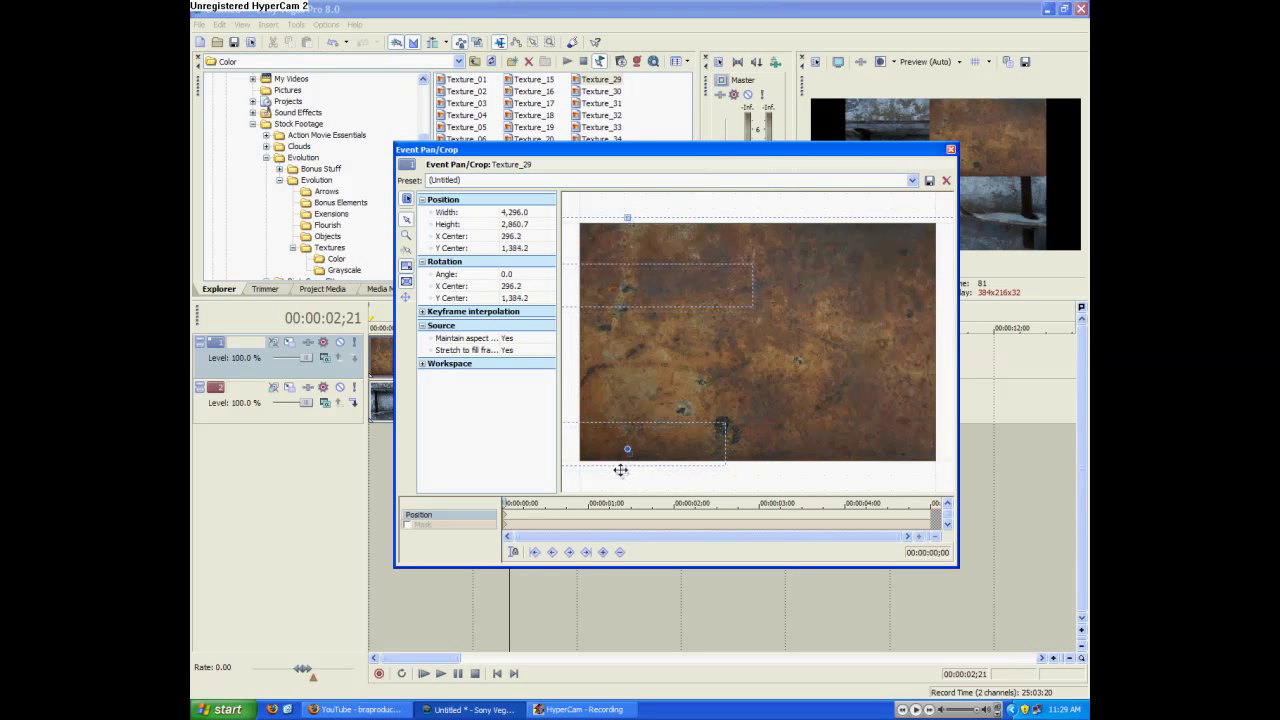
pyautogui.moveTo(628, 448); pyautogui.dragTo(640, 436)
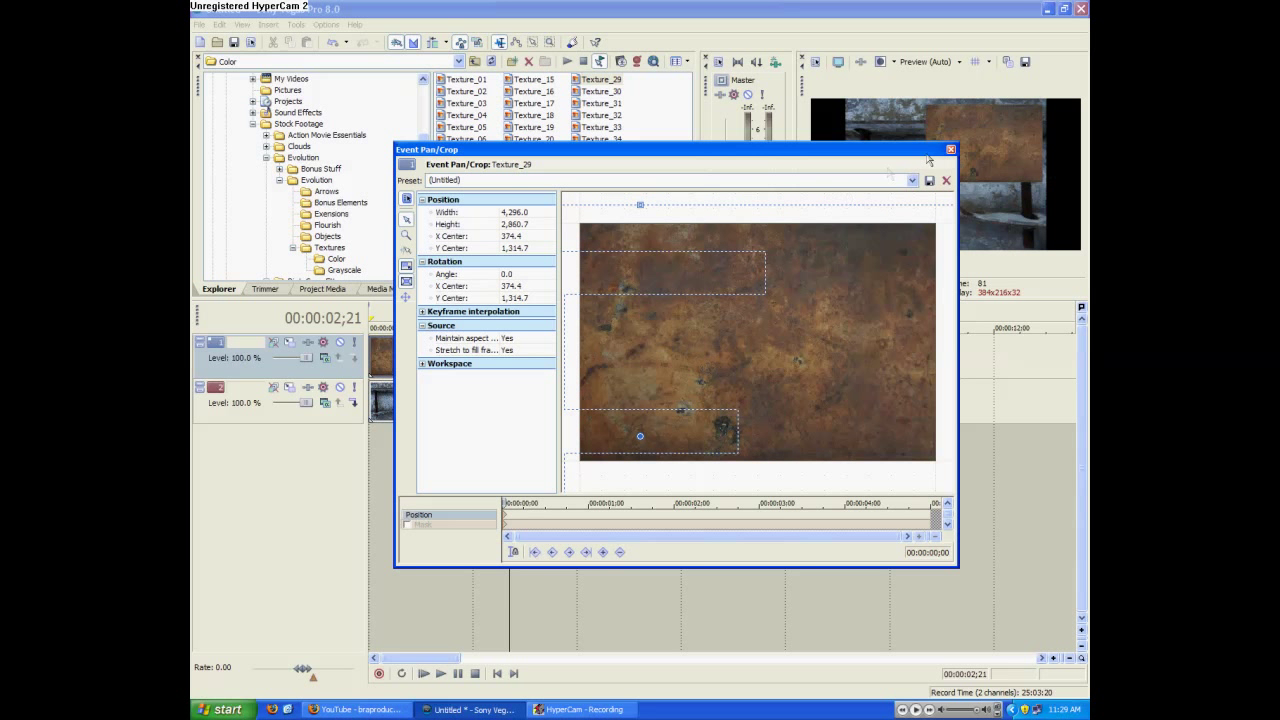
pyautogui.click(952, 148)
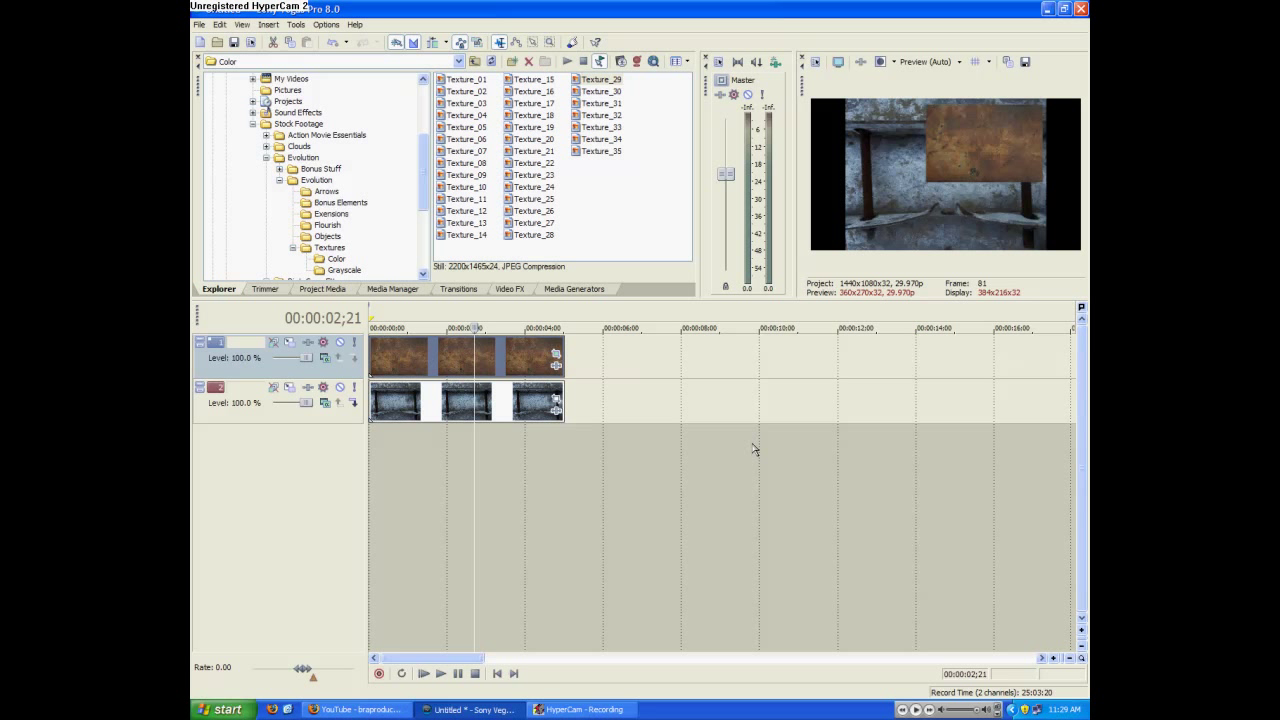
pyautogui.moveTo(440, 480)
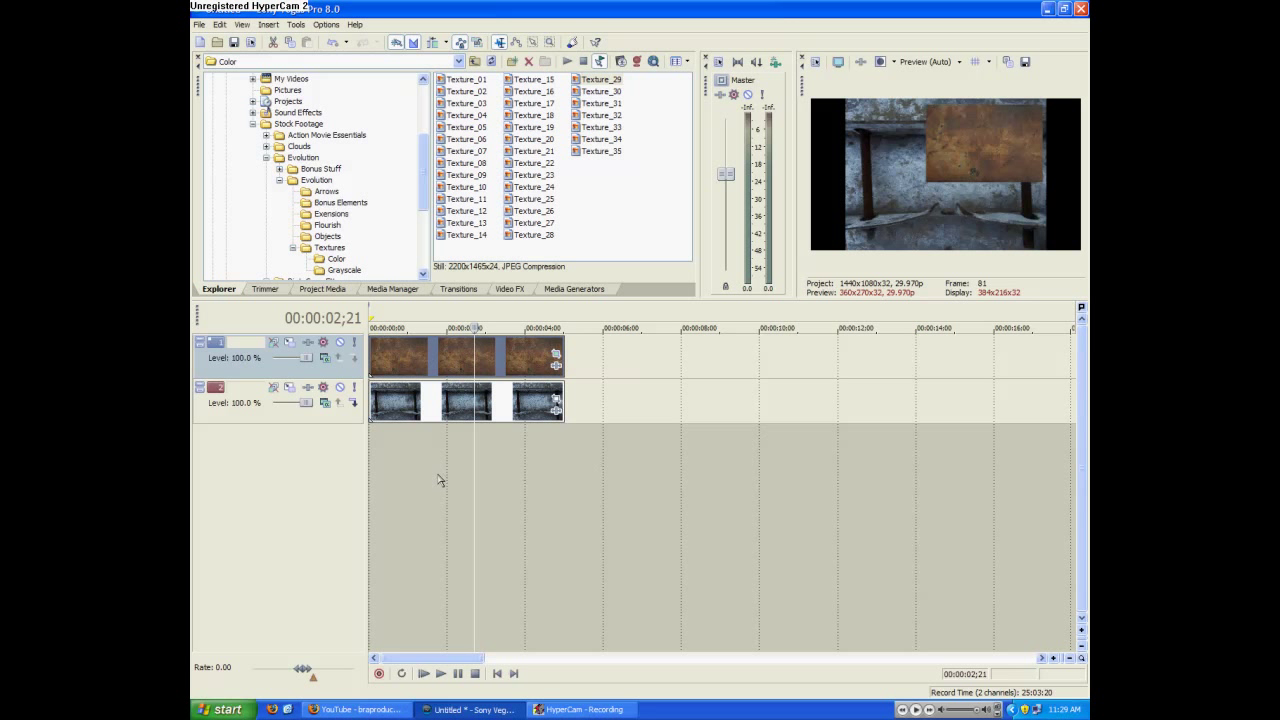
pyautogui.moveTo(576, 468)
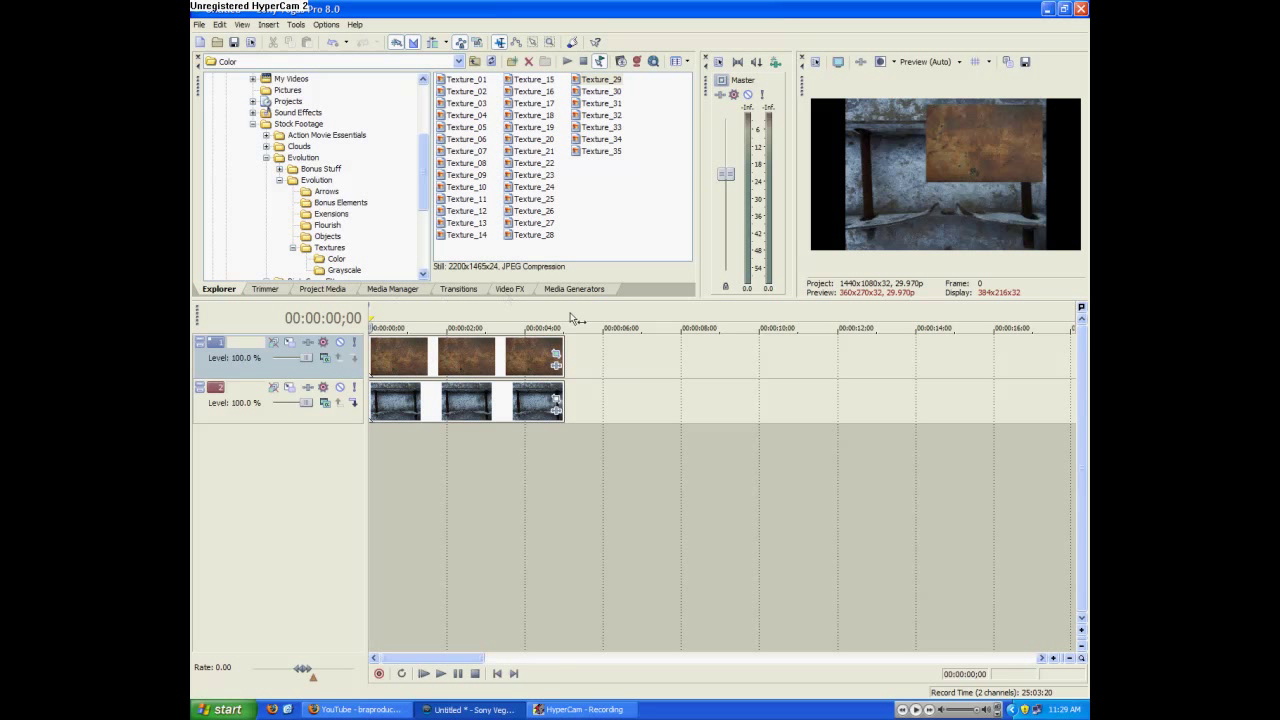
pyautogui.click(396, 328)
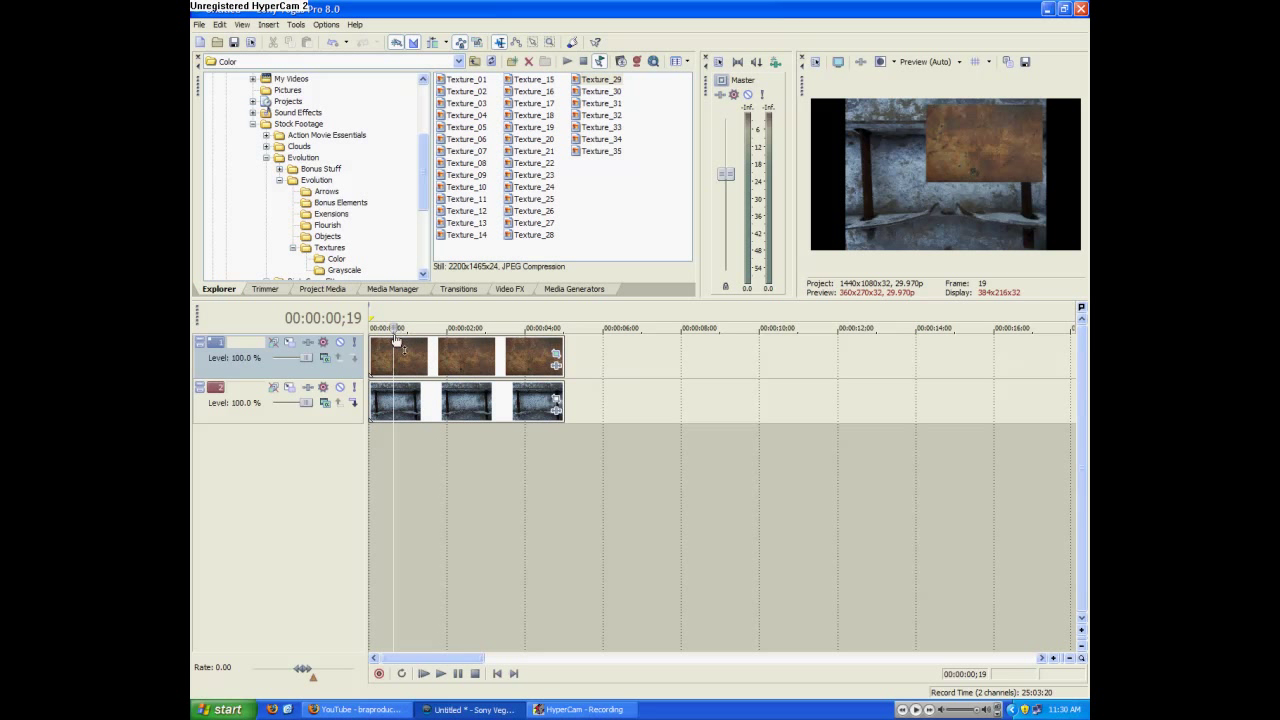
pyautogui.click(396, 328)
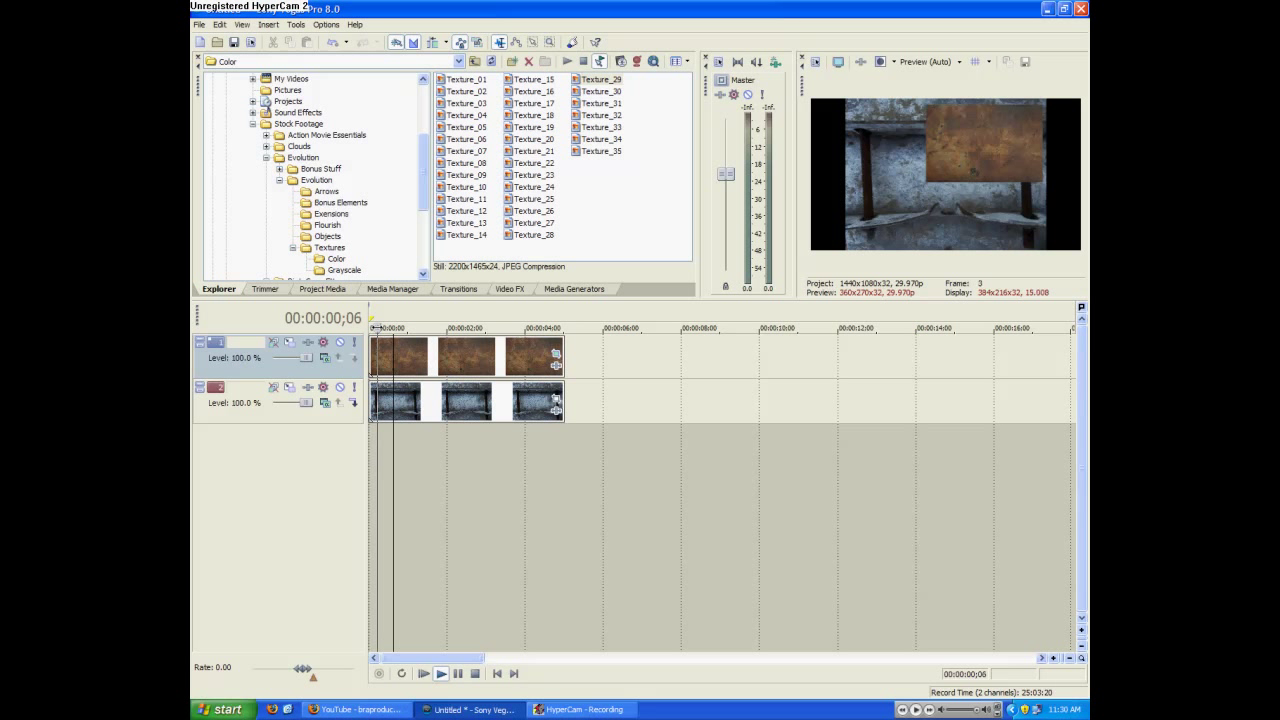